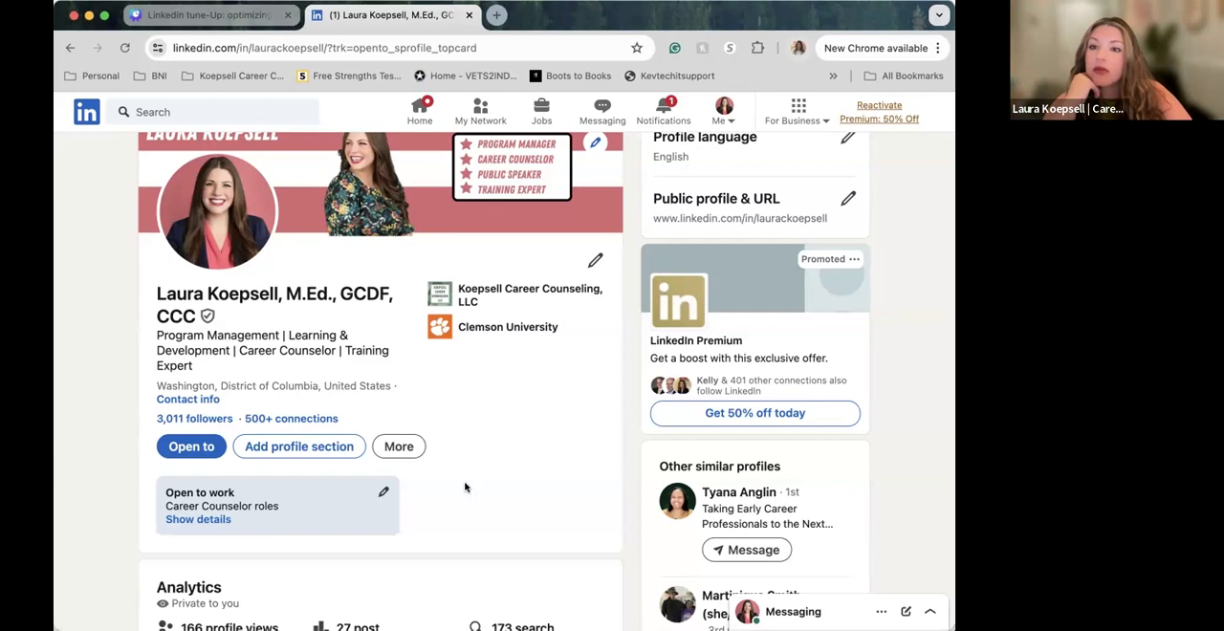
pyautogui.moveTo(923, 501)
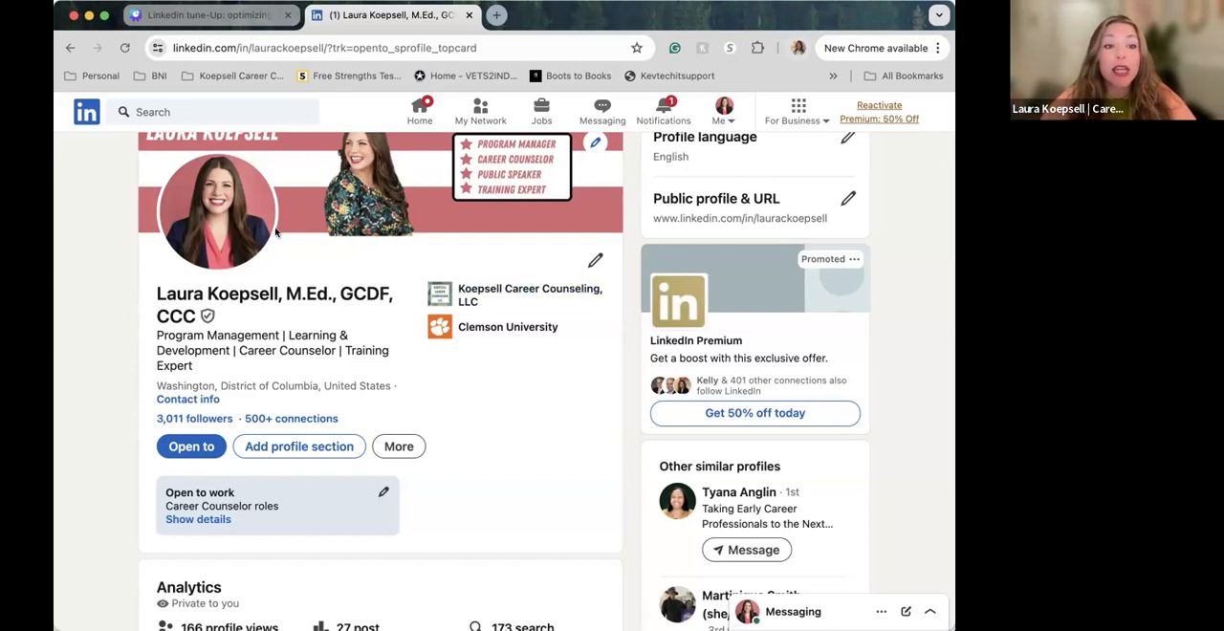
pyautogui.moveTo(57, 245)
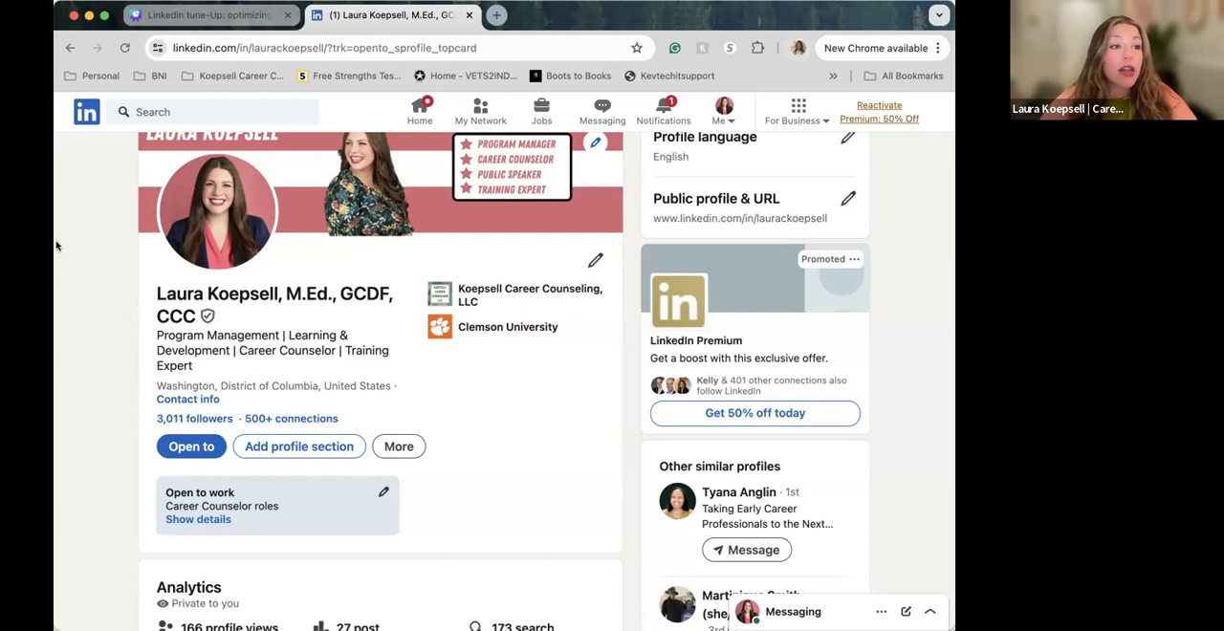
pyautogui.moveTo(270, 237)
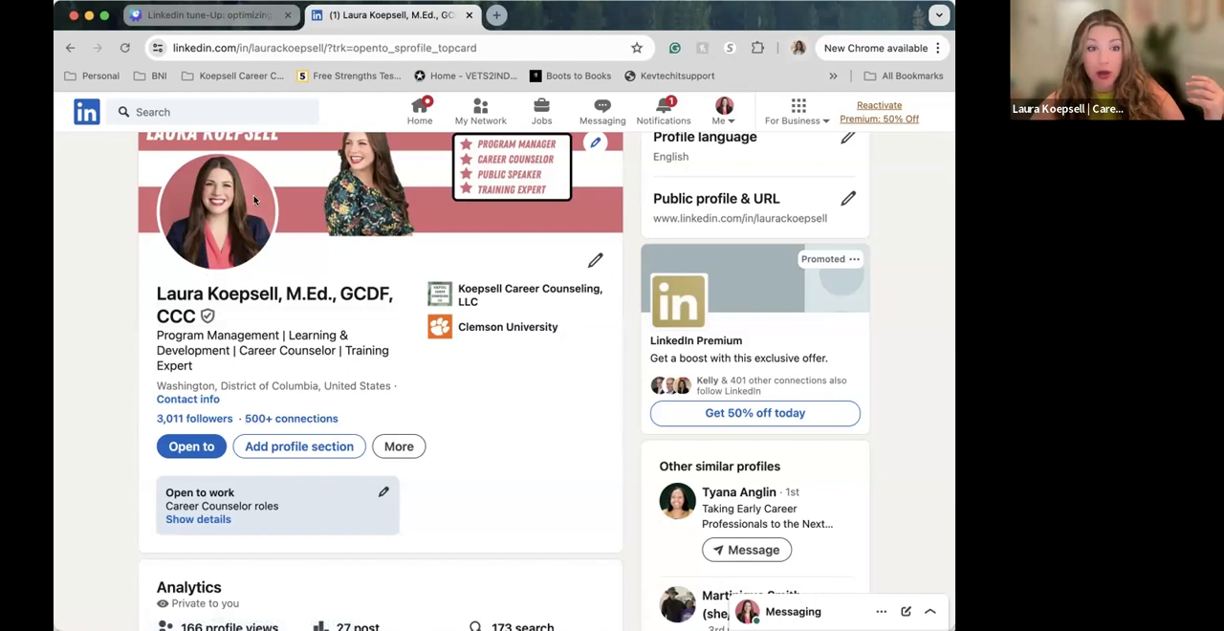
pyautogui.moveTo(233, 272)
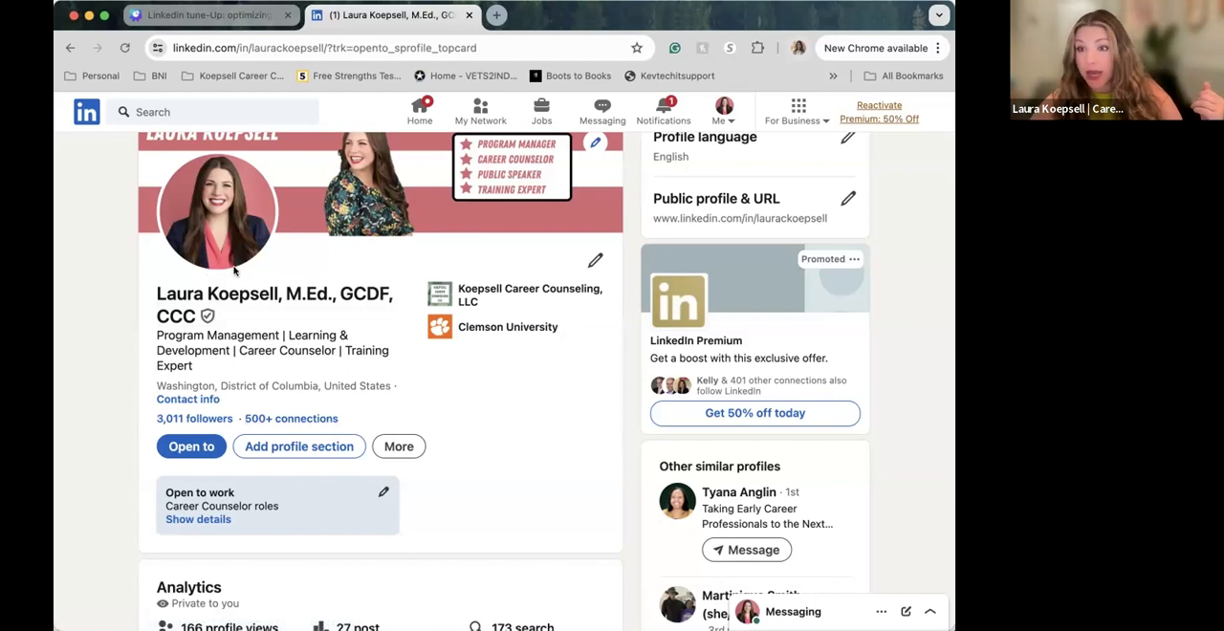
pyautogui.scroll(-3)
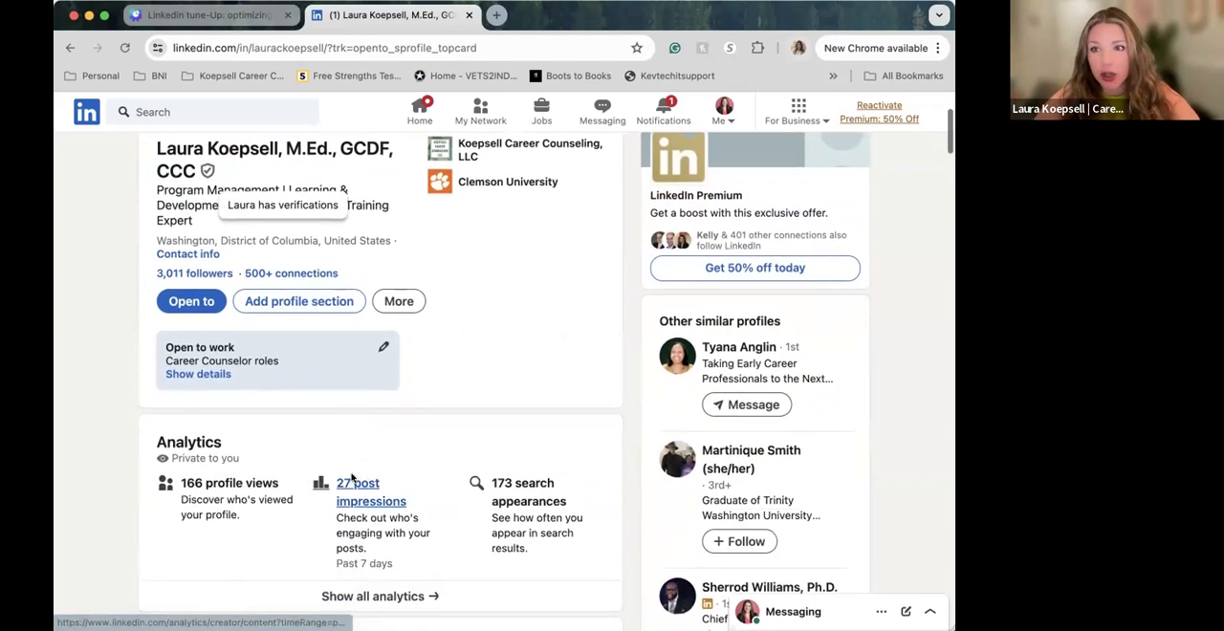
pyautogui.moveTo(704, 440)
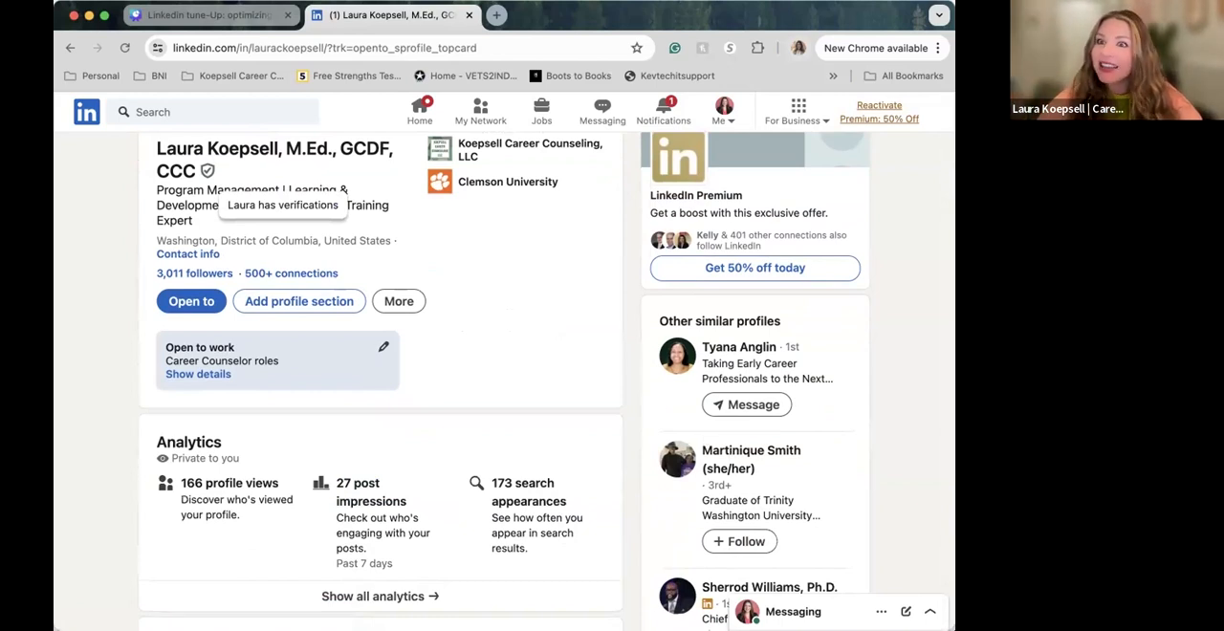
pyautogui.scroll(3)
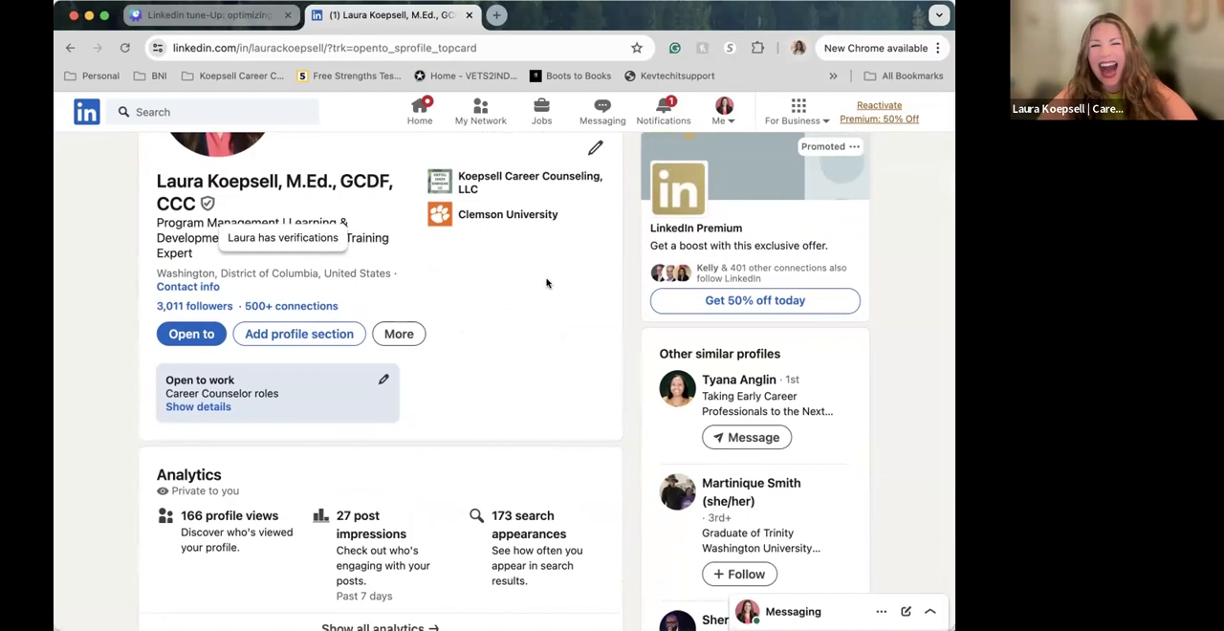
pyautogui.scroll(3)
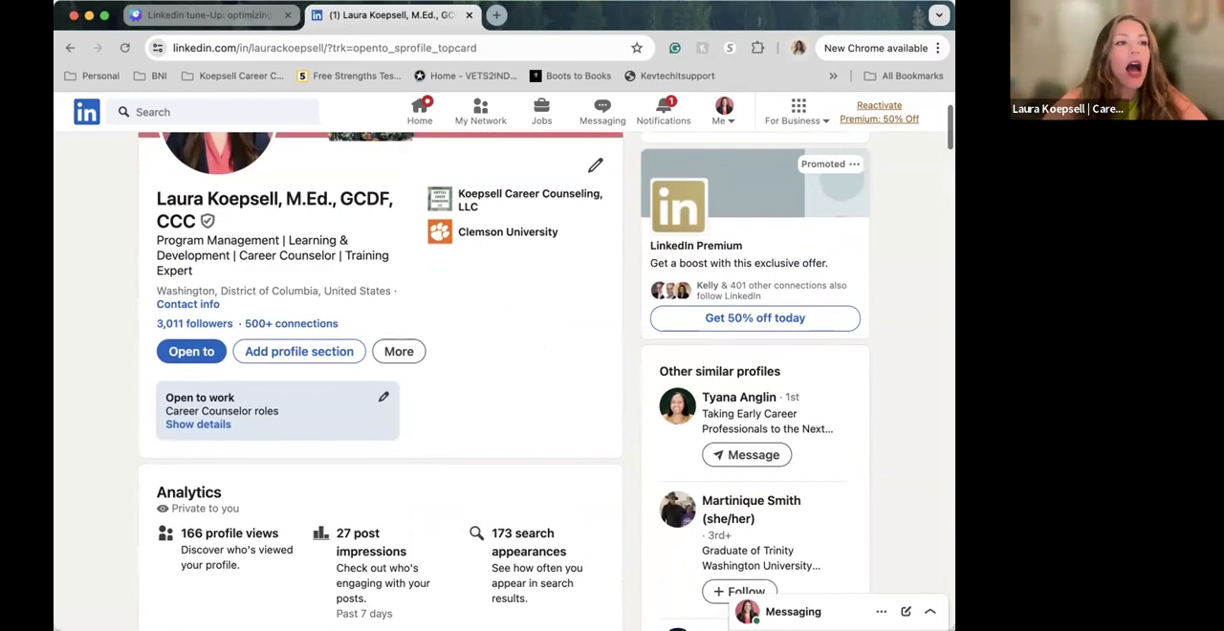